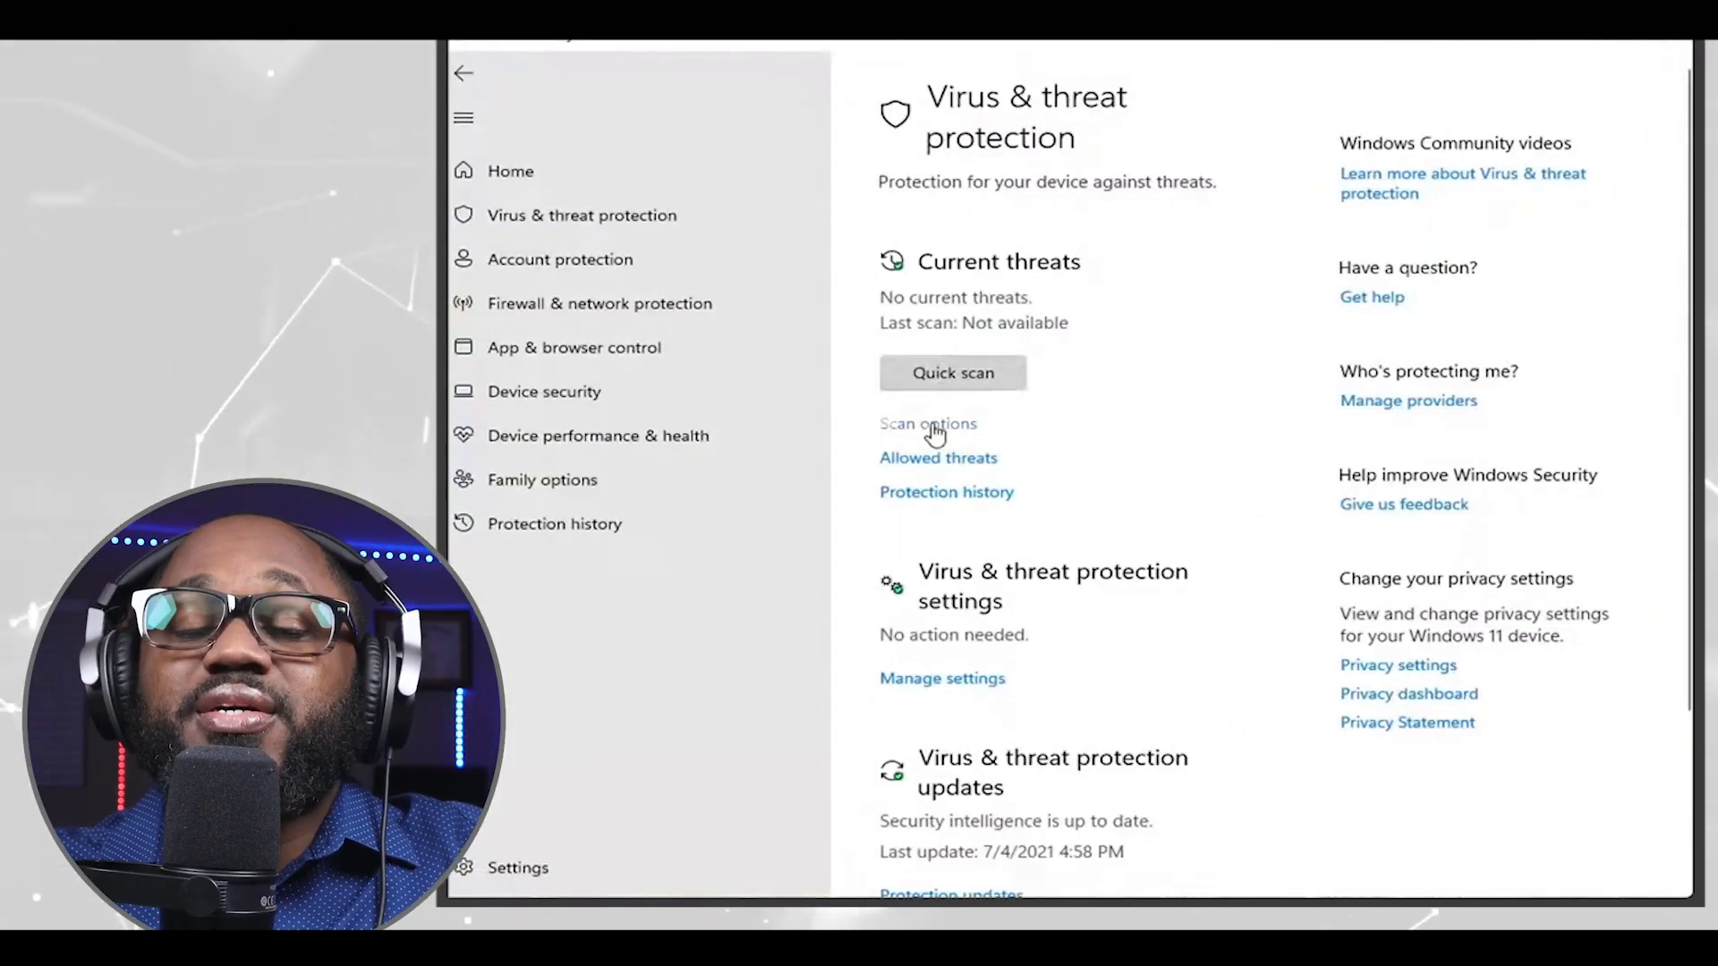
Show the Scan options page listing Quick, Full, Custom and Defender Offline scans
{"action": "left_click", "coordinate": [929, 424]}
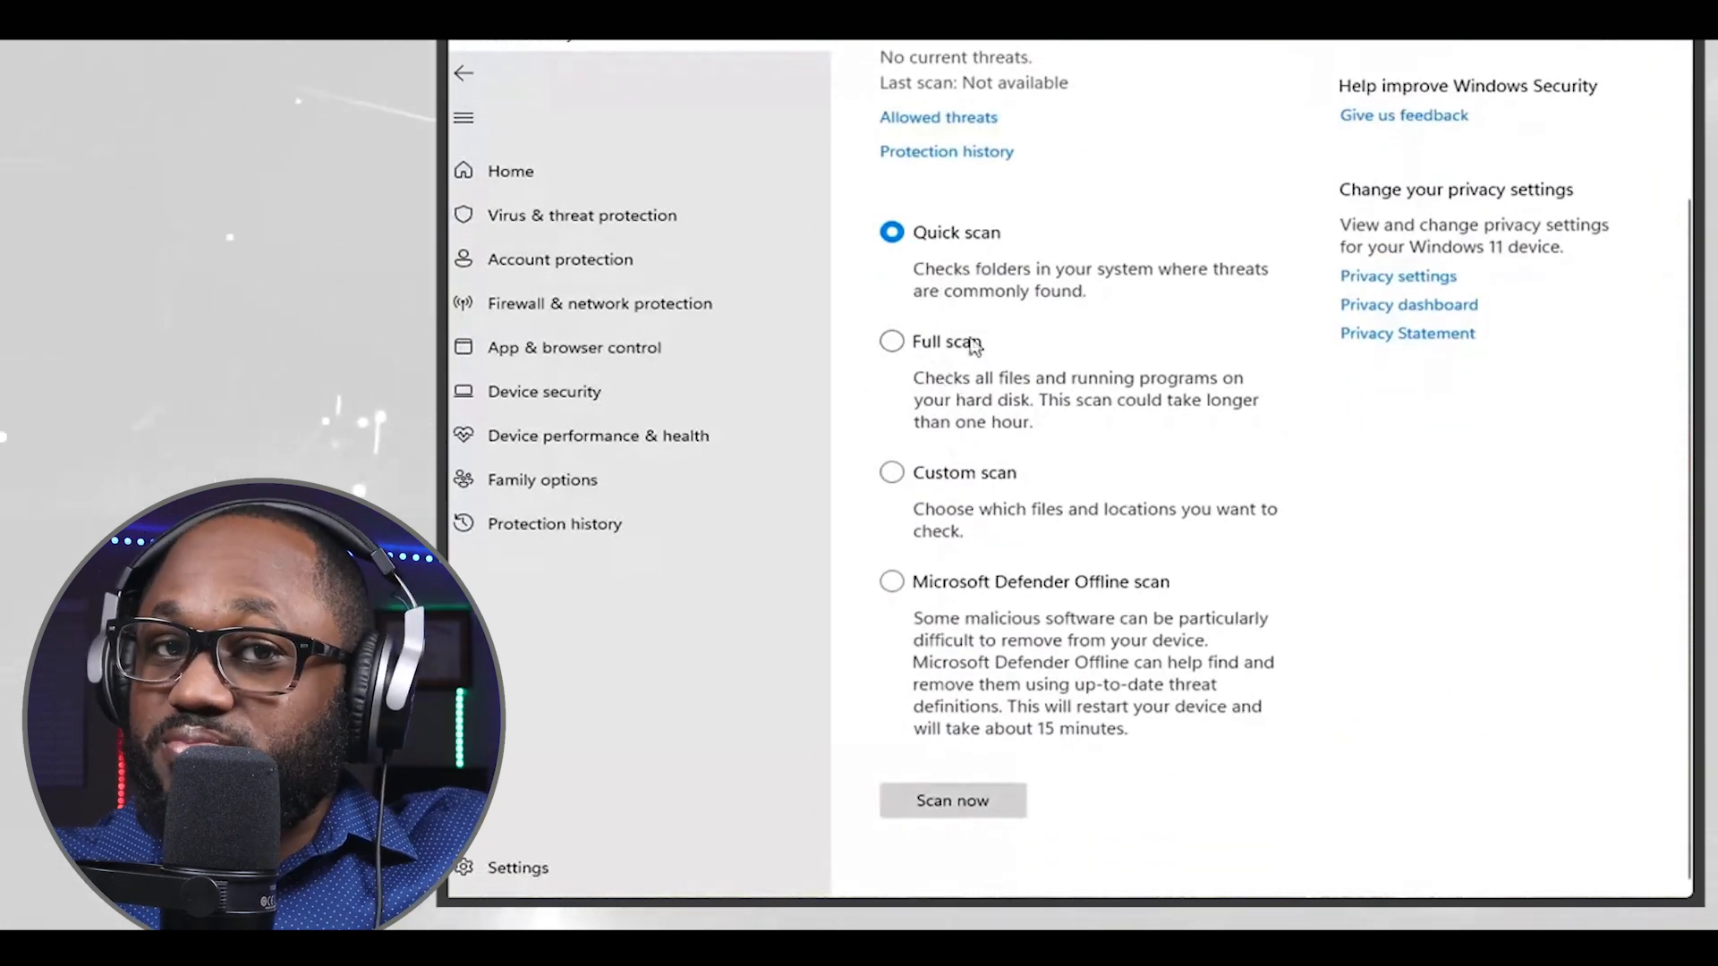
{"action": "mouse_move", "coordinate": [975, 592]}
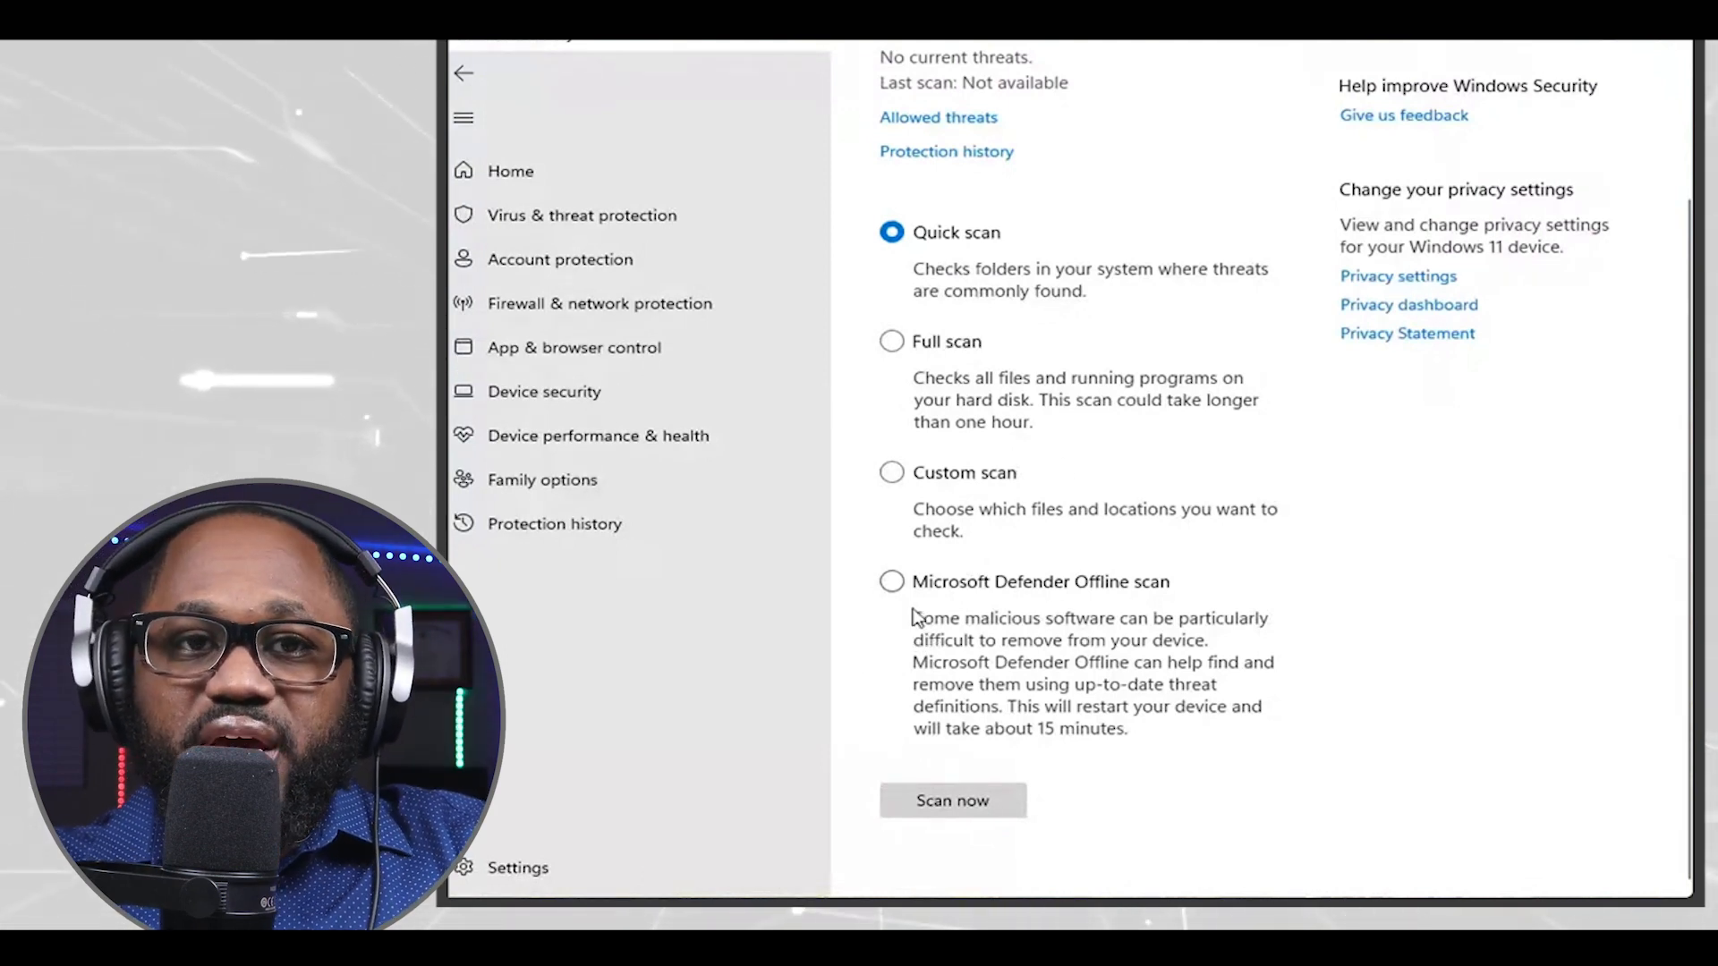
{"action": "scroll", "scroll_direction": "up", "scroll_amount": 3}
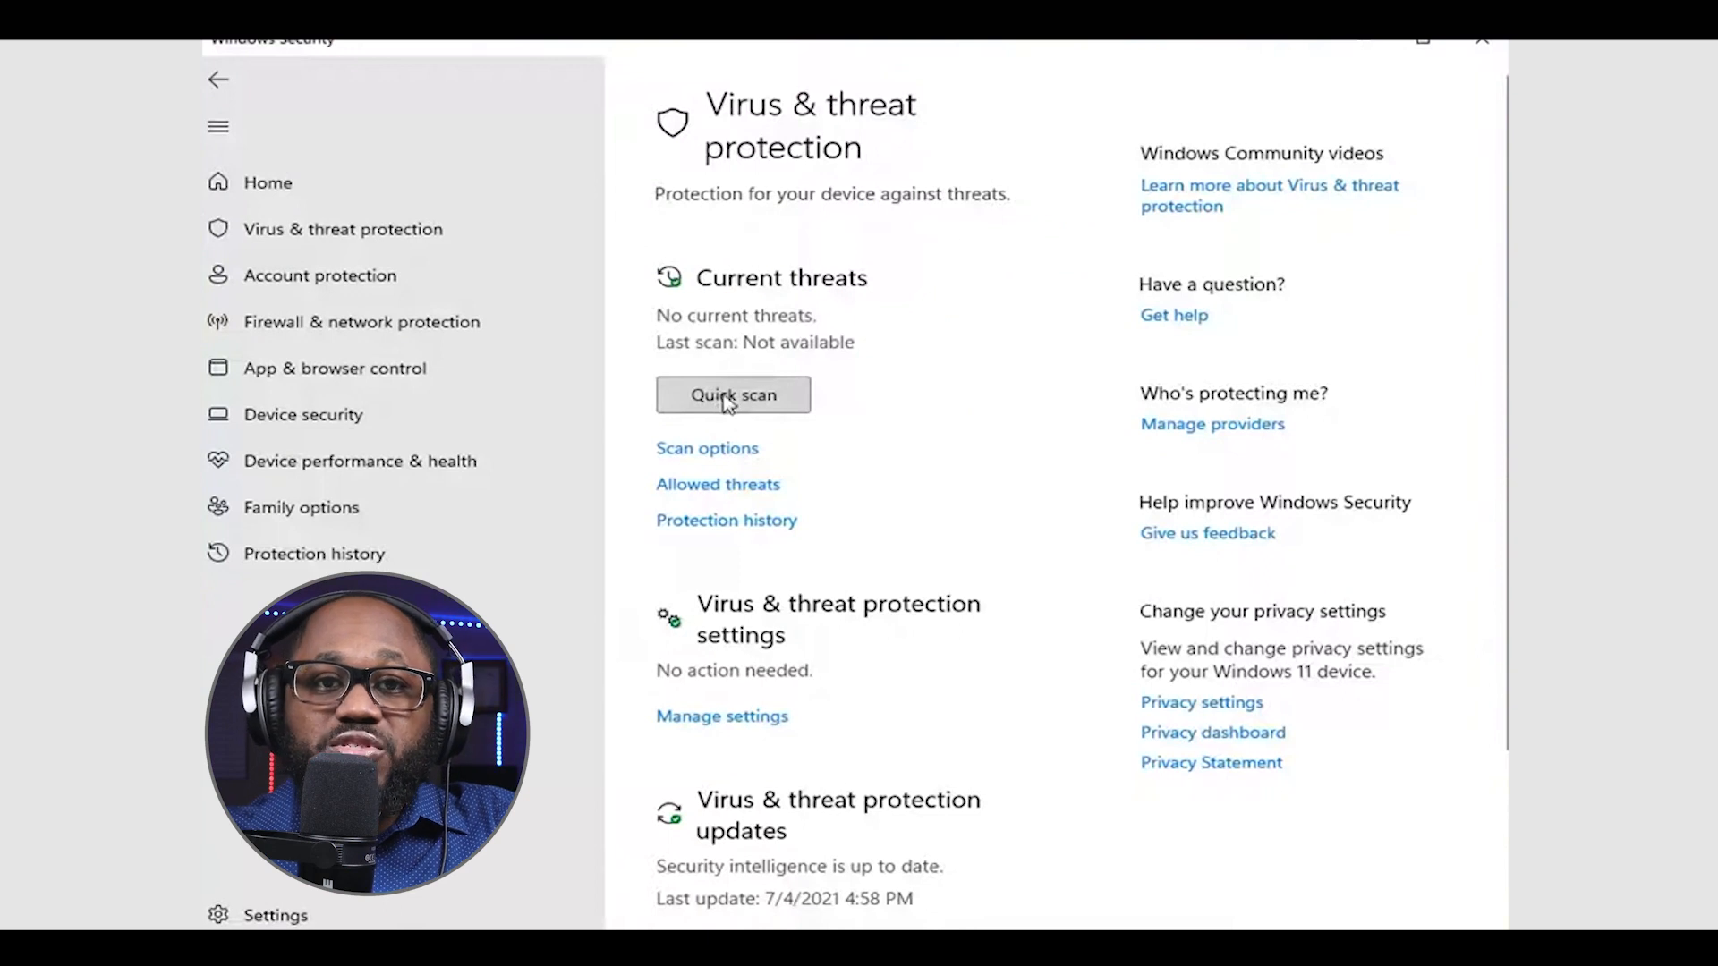
Return to Scan options with Quick scan selected and Scan now in view
{"action": "left_click", "coordinate": [707, 447]}
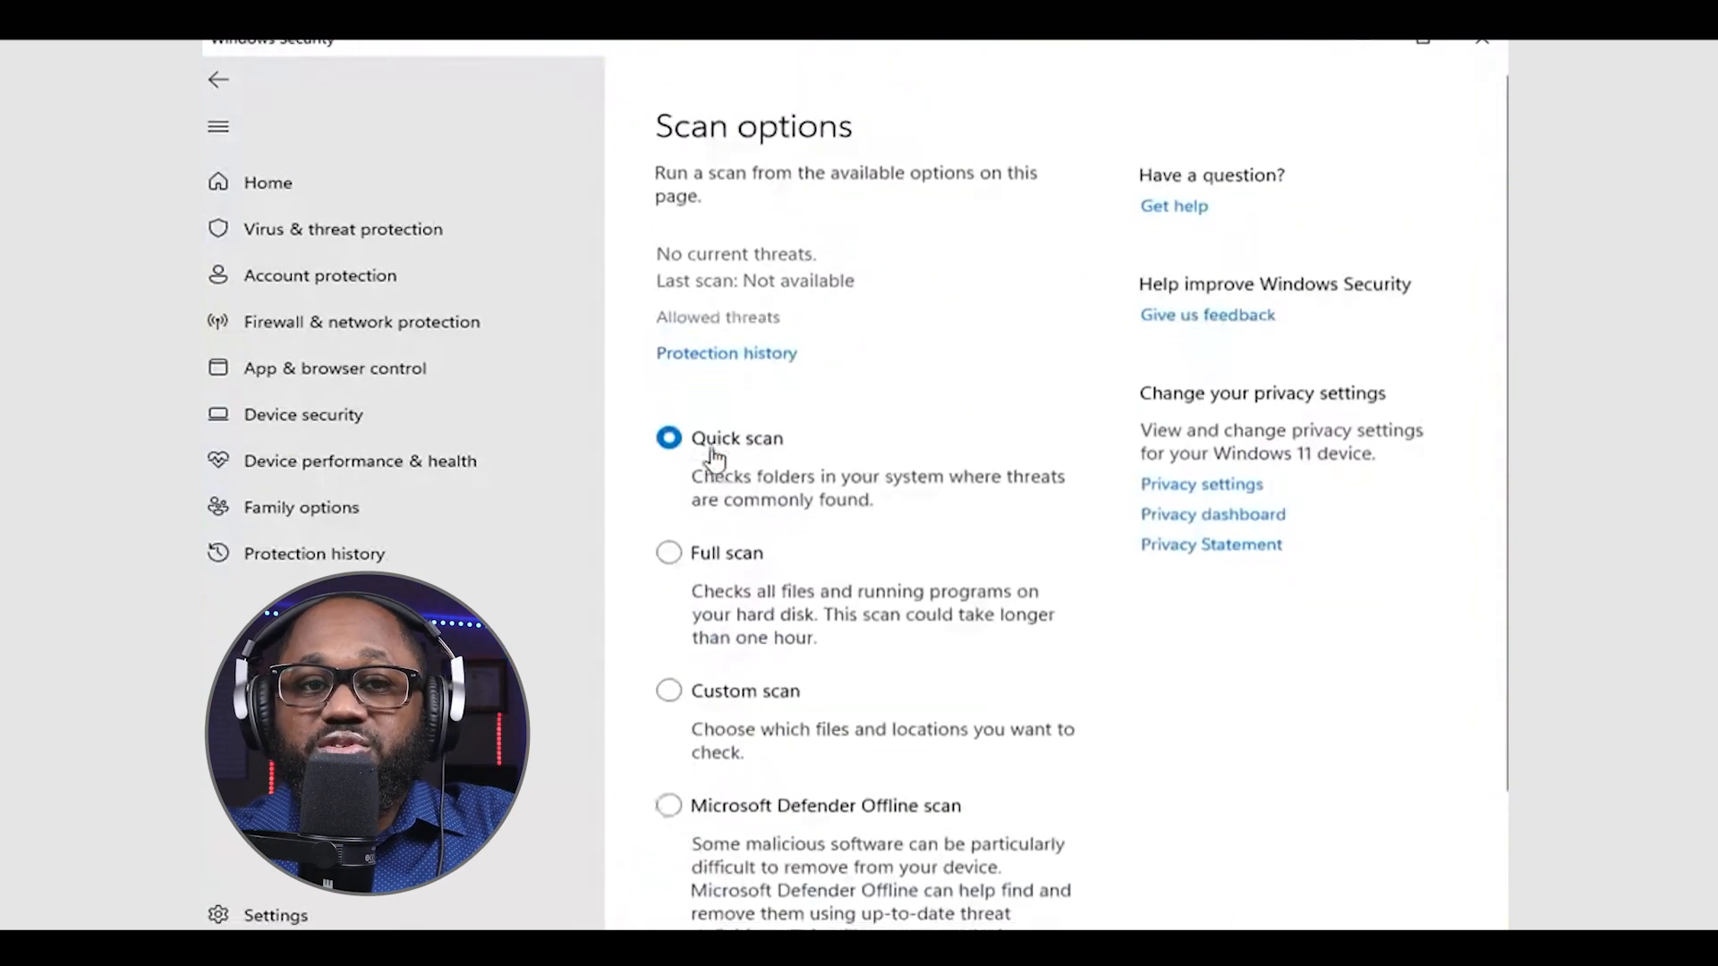
{"action": "scroll", "scroll_direction": "down", "scroll_amount": 3}
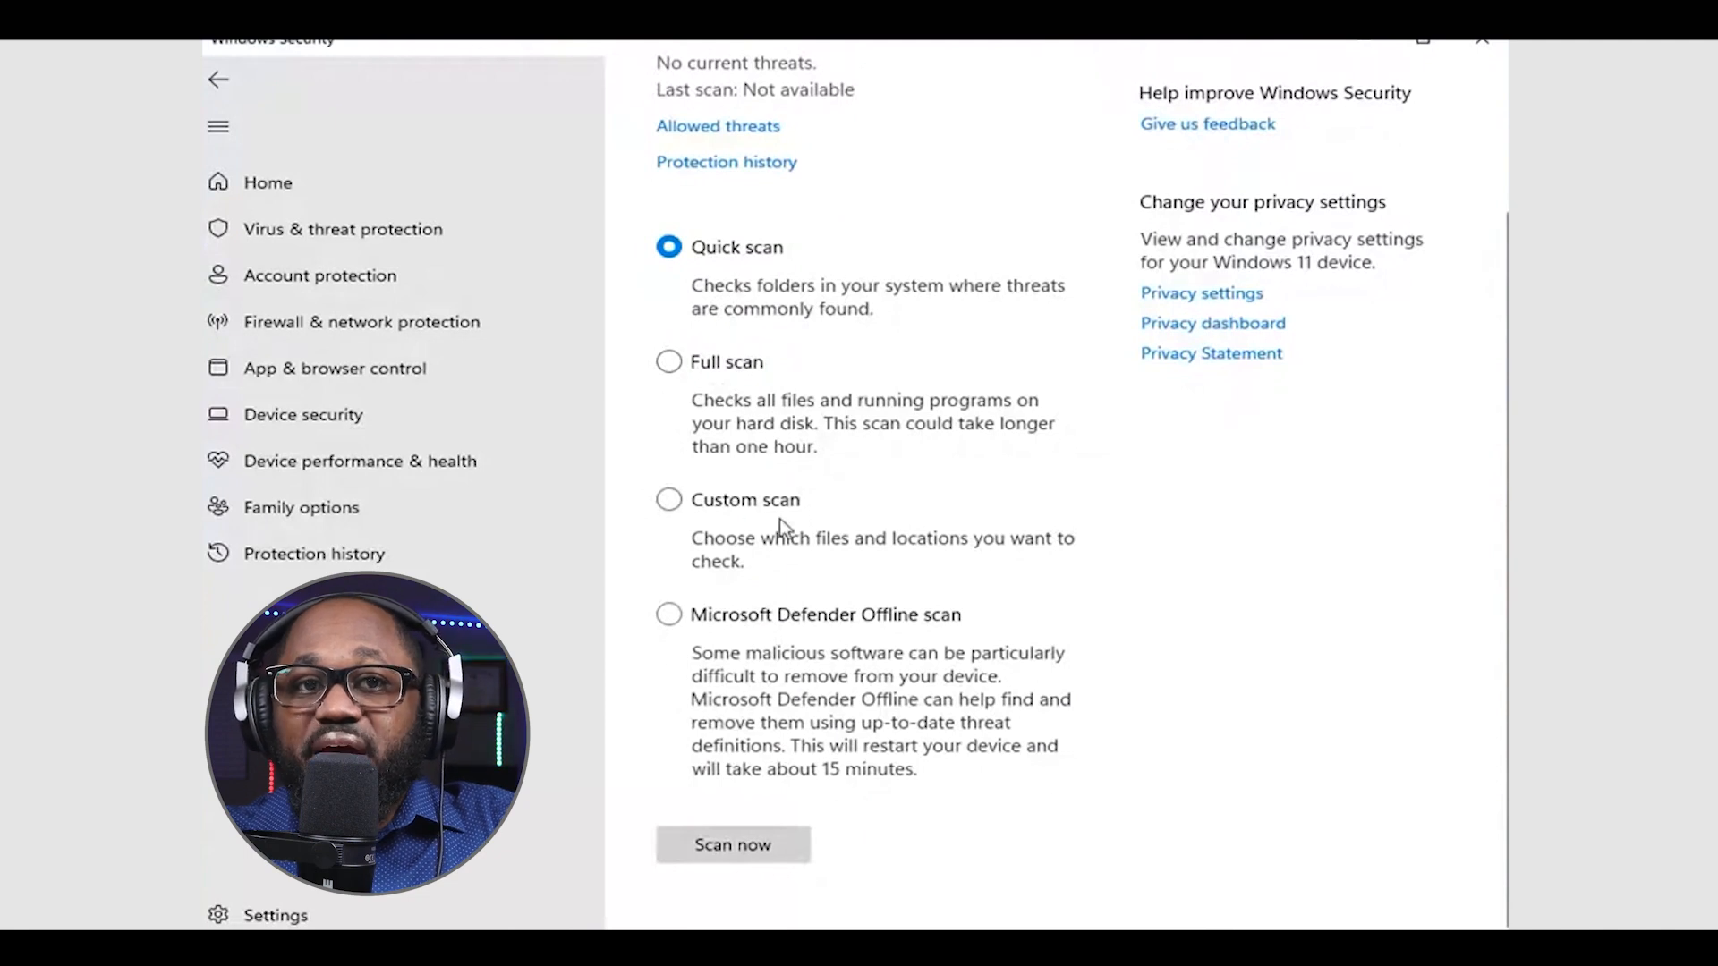
{"action": "mouse_move", "coordinate": [755, 640]}
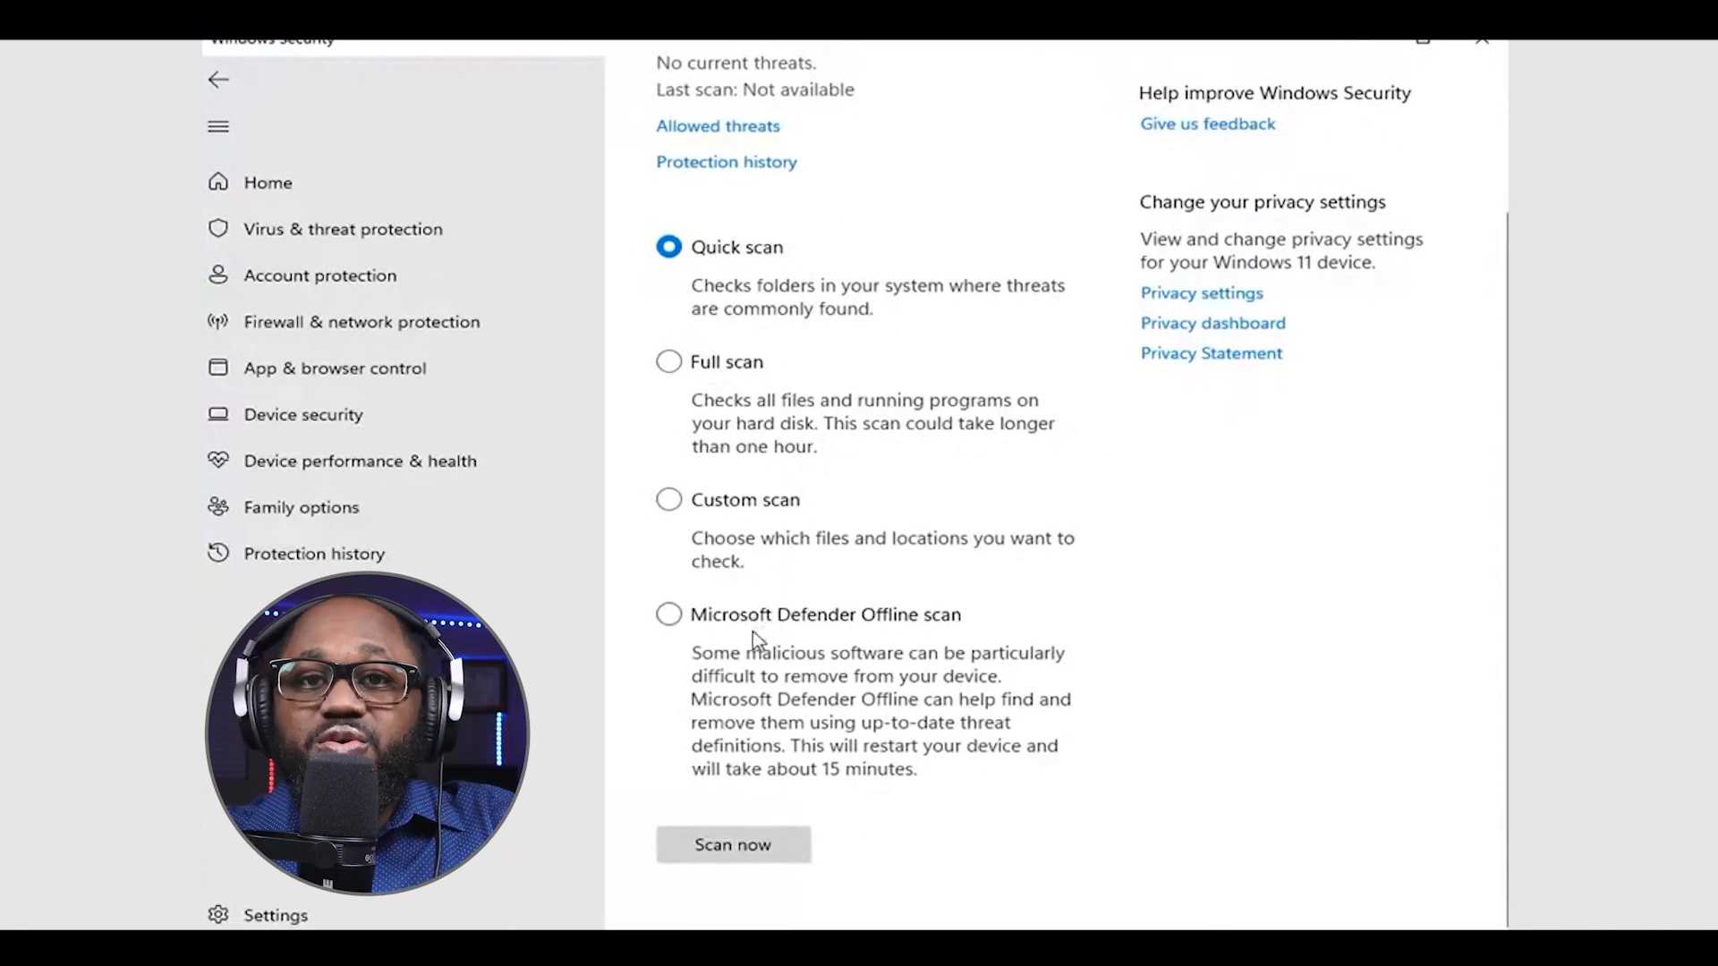